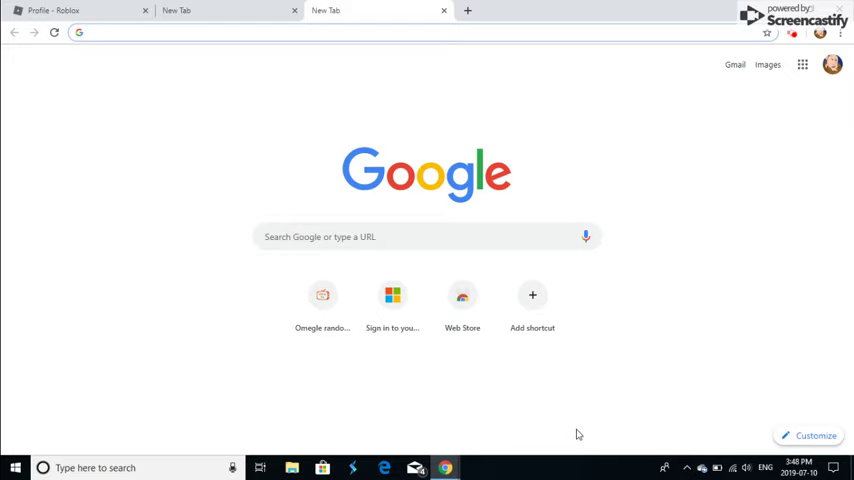
- Search Google for 'best free movie streaming sites 2019' and look over the results
{"action": "left_click", "coordinate": [90, 31]}
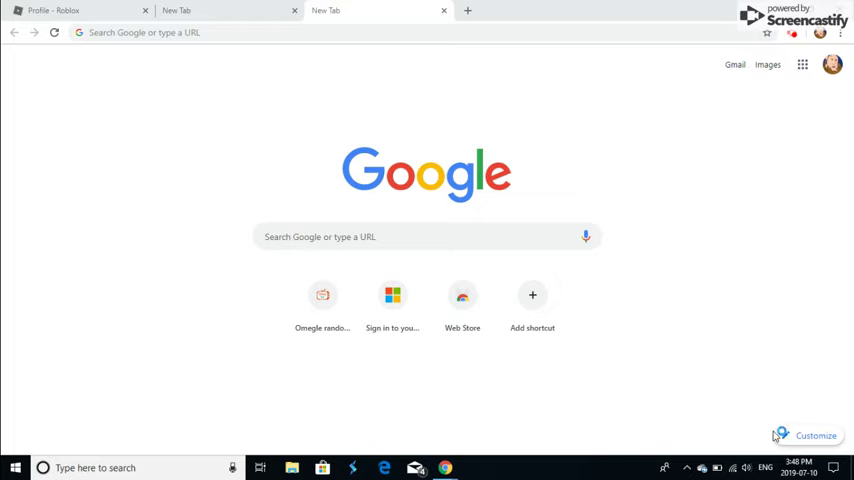
{"action": "left_click", "coordinate": [200, 32]}
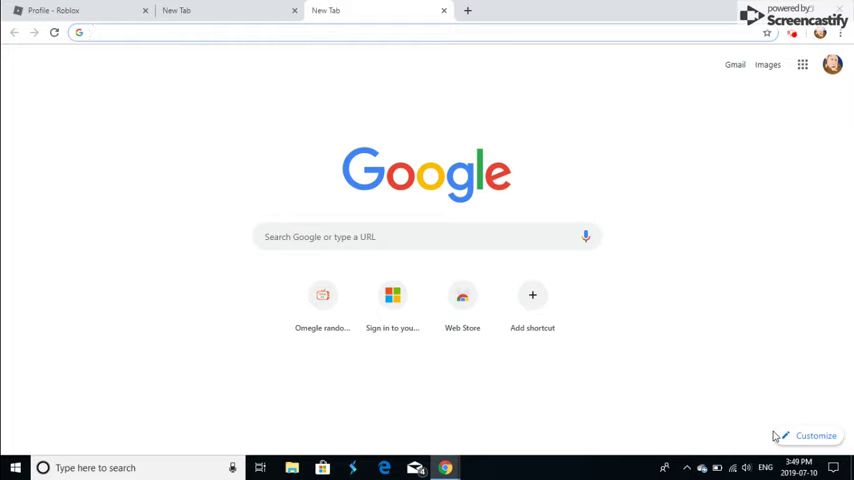
{"action": "left_click", "coordinate": [400, 31]}
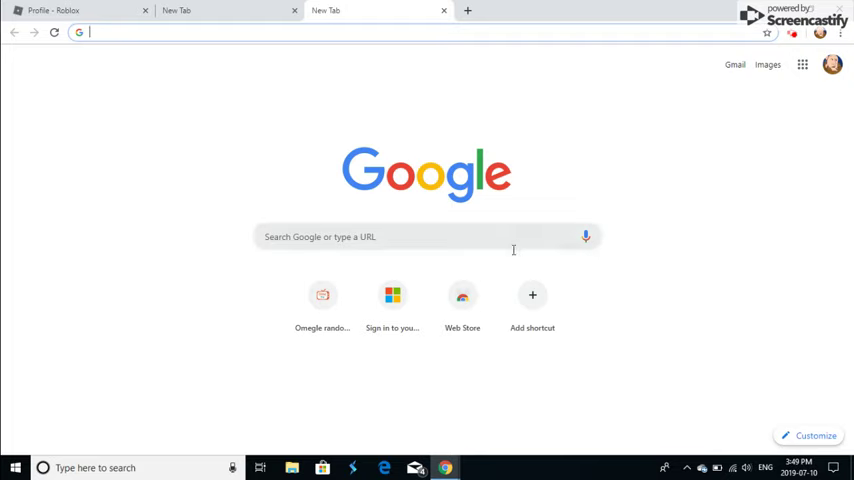
{"action": "left_click", "coordinate": [427, 236]}
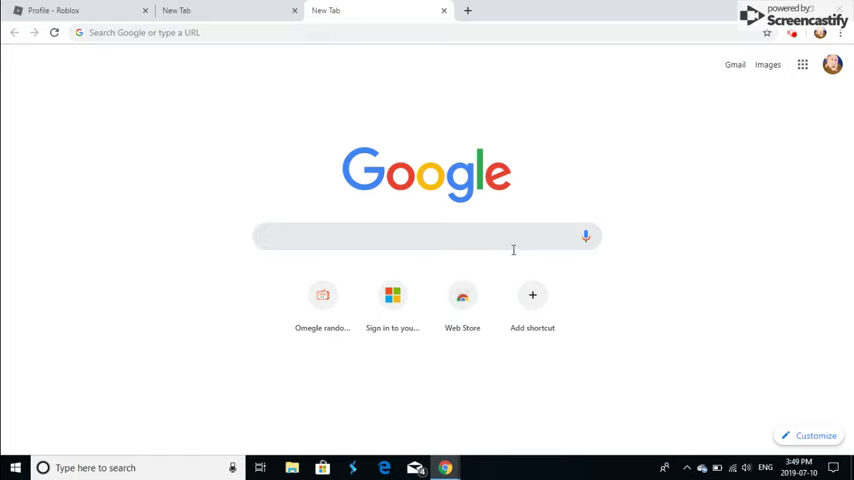
{"action": "type", "text": "best free movie s"}
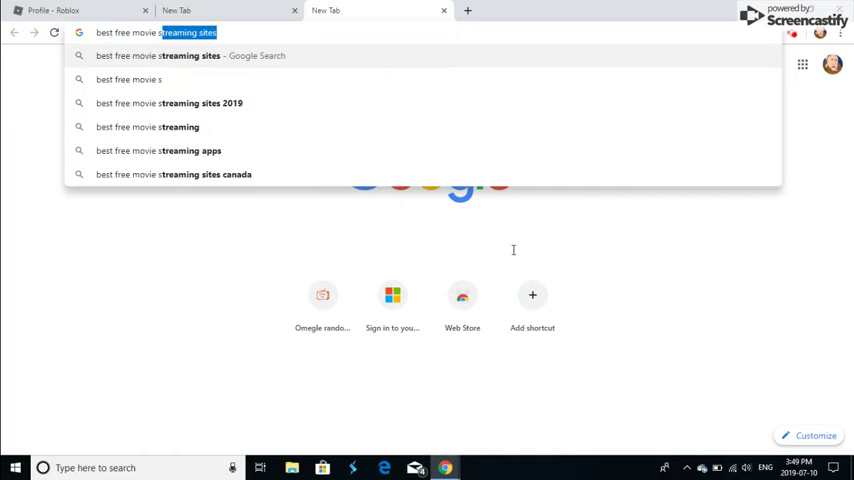
{"action": "type", "text": "ites"}
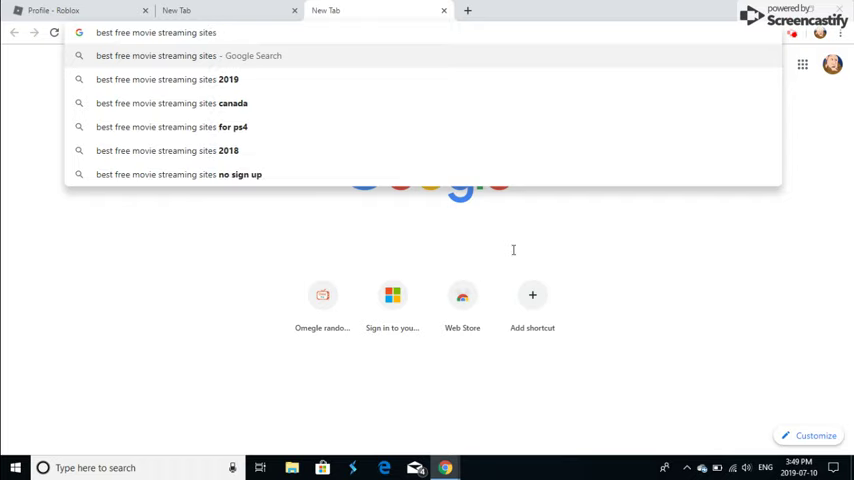
{"action": "type", "text": "21"}
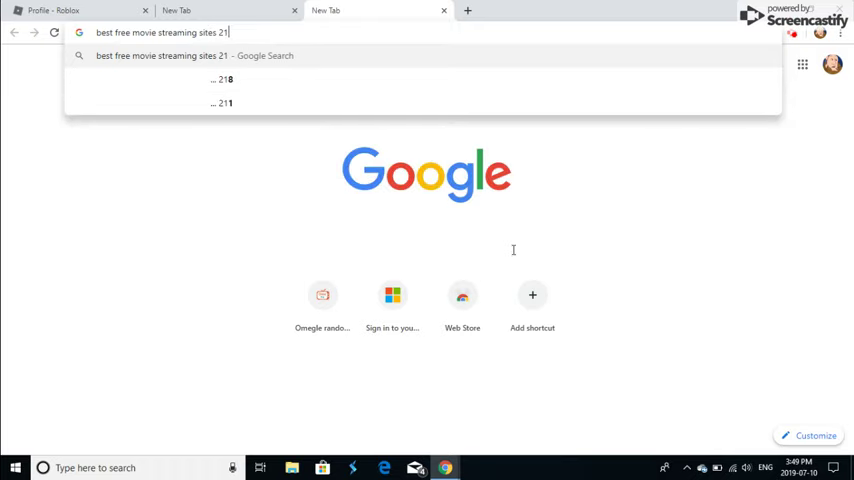
{"action": "type", "text": "9"}
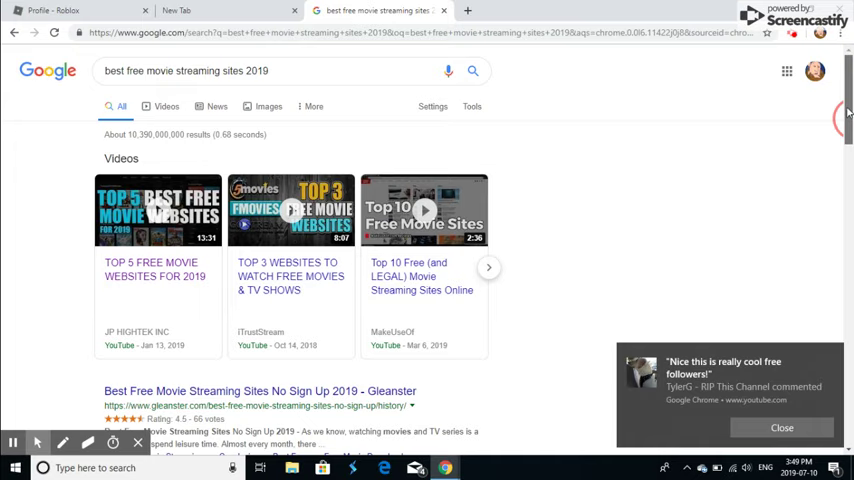
{"action": "mouse_move", "coordinate": [741, 259]}
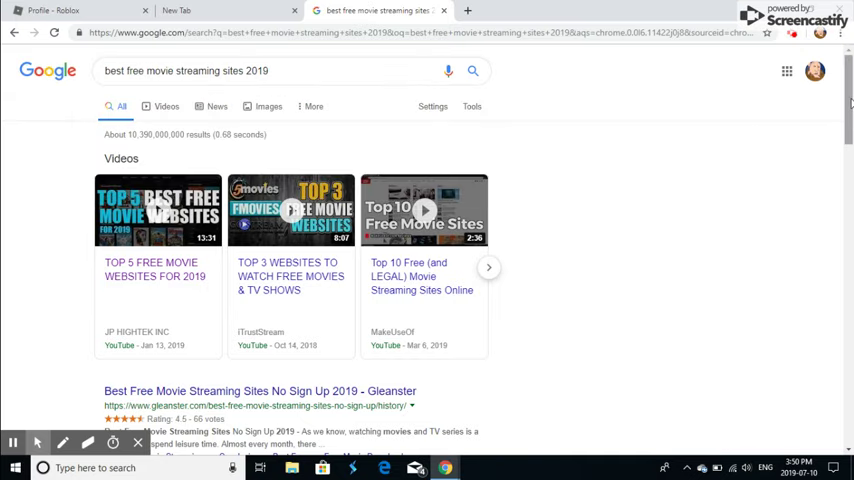
{"action": "scroll", "scroll_direction": "down", "scroll_amount": 3}
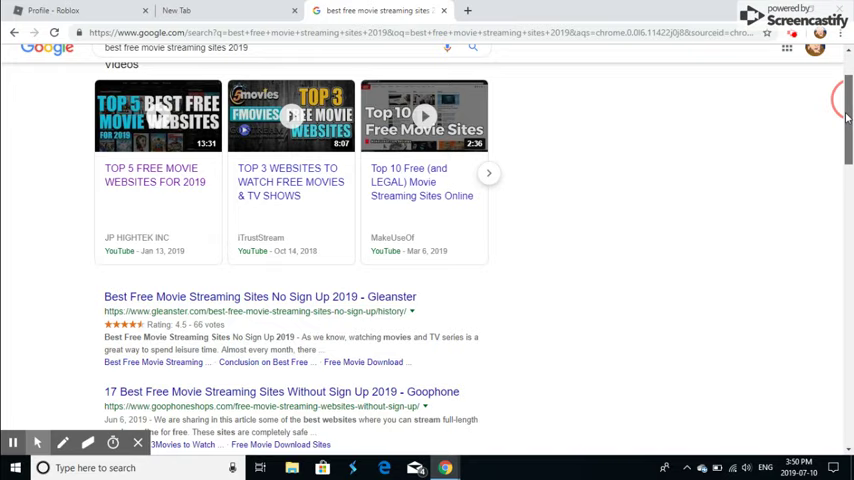
{"action": "scroll", "scroll_direction": "up", "scroll_amount": 3}
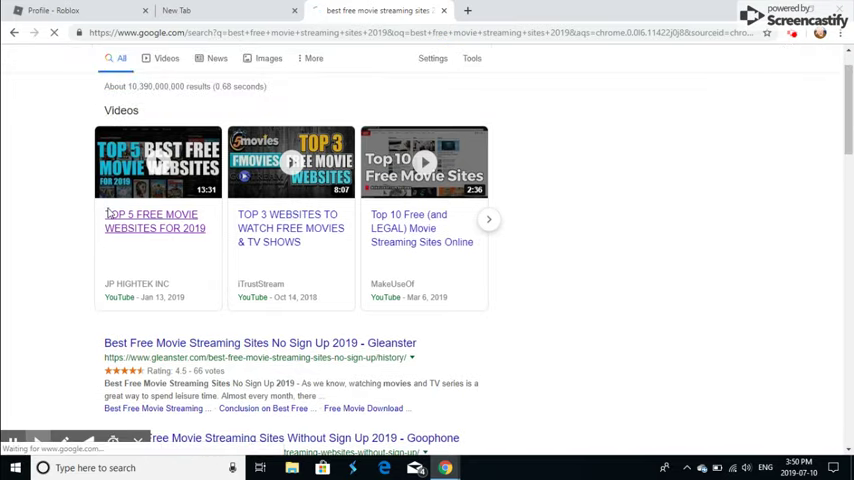
- Pause the TOP 5 FREE MOVIE WEBSITES video on a site preview, then open a new tab
{"action": "left_click", "coordinate": [158, 161]}
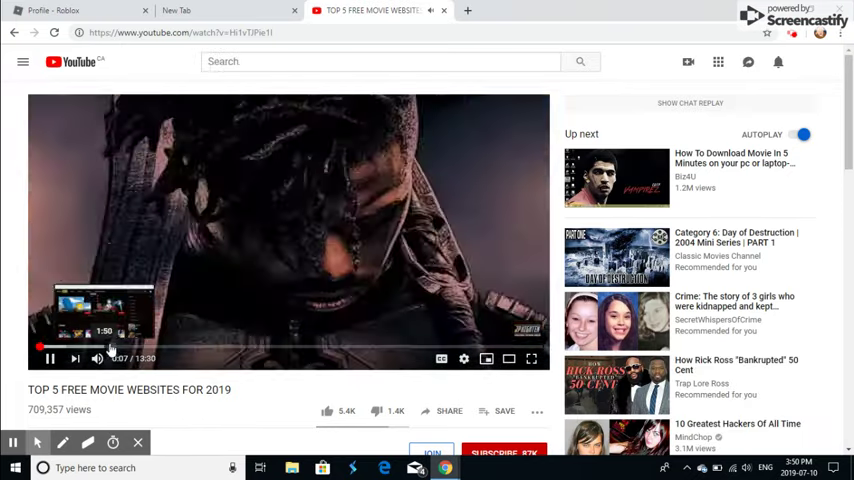
{"action": "left_click", "coordinate": [143, 347]}
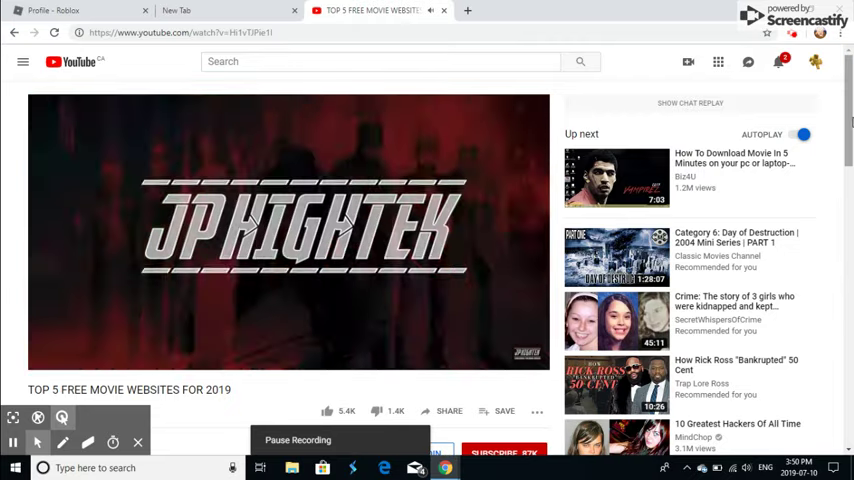
{"action": "scroll", "scroll_direction": "down", "scroll_amount": 3}
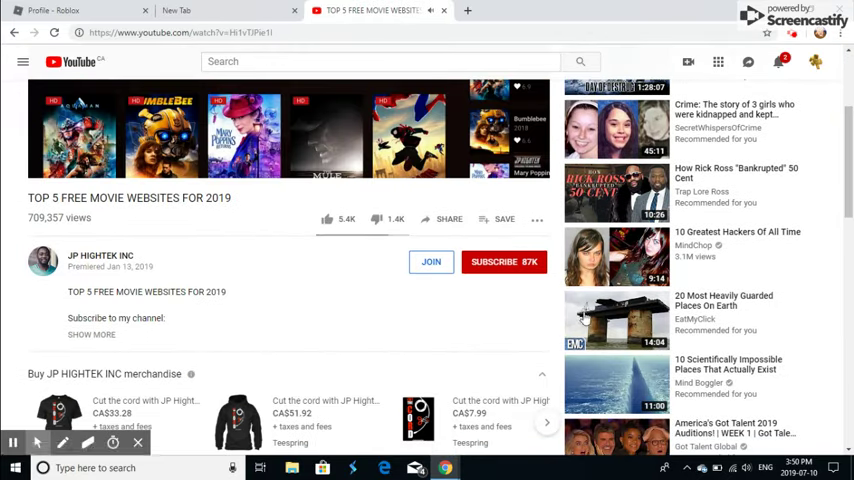
{"action": "scroll", "scroll_direction": "down", "scroll_amount": 3}
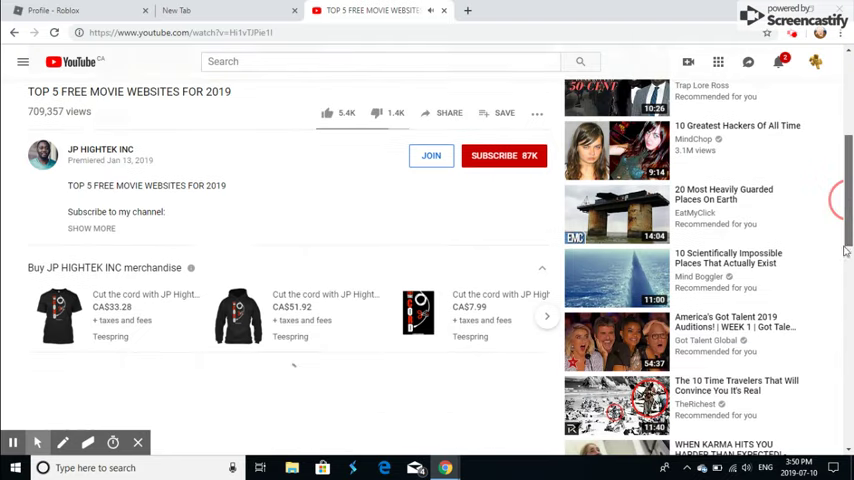
{"action": "scroll", "scroll_direction": "up", "scroll_amount": 3}
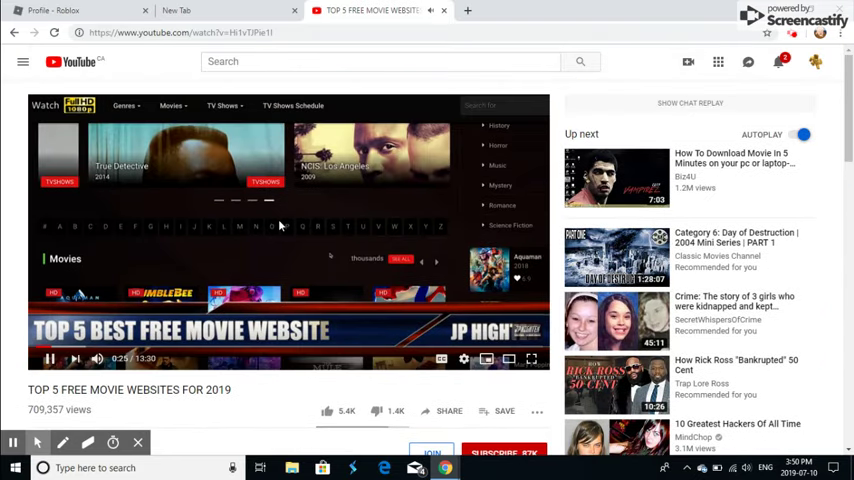
{"action": "left_click", "coordinate": [48, 358]}
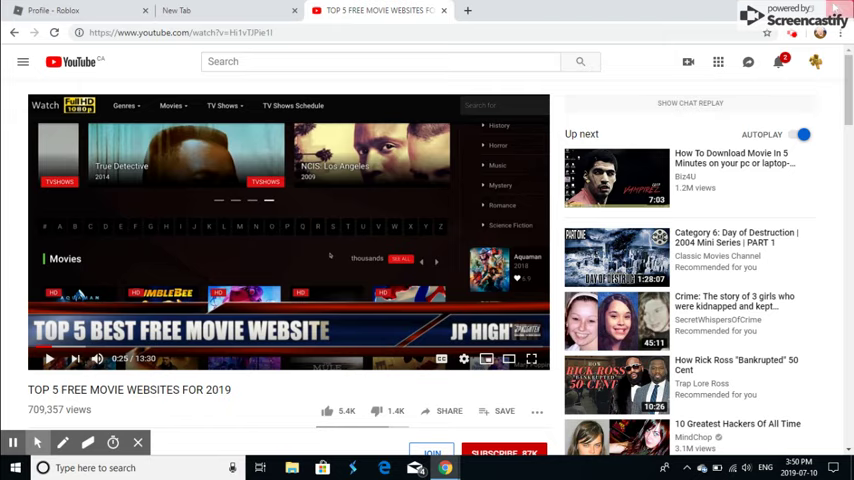
{"action": "mouse_move", "coordinate": [795, 33]}
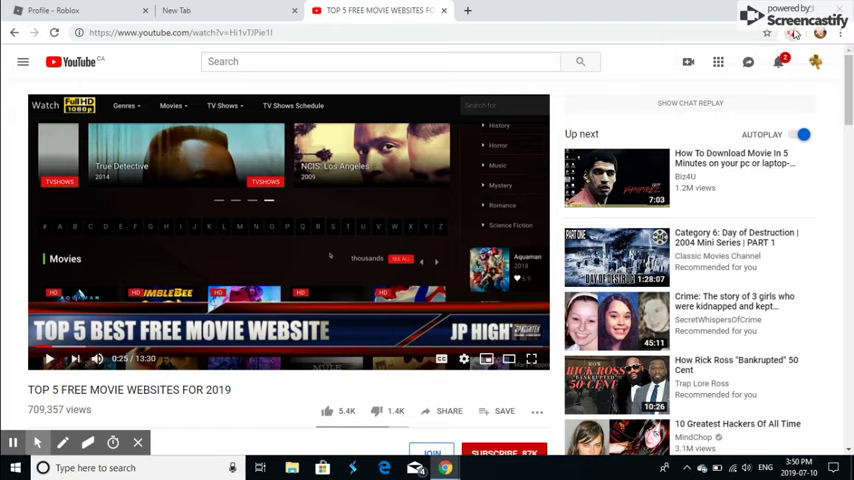
{"action": "left_click", "coordinate": [793, 33]}
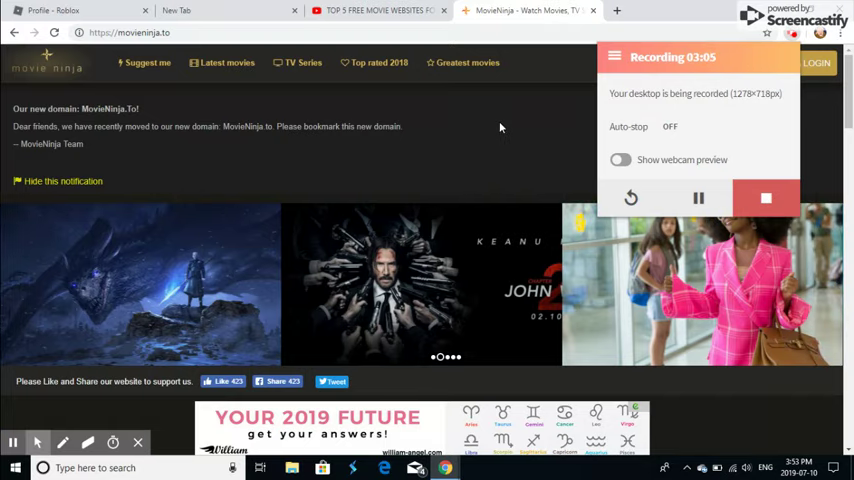
- Click on the MovieNinja page, closing the first spam pop-up tab as another appears
{"action": "left_click", "coordinate": [728, 10]}
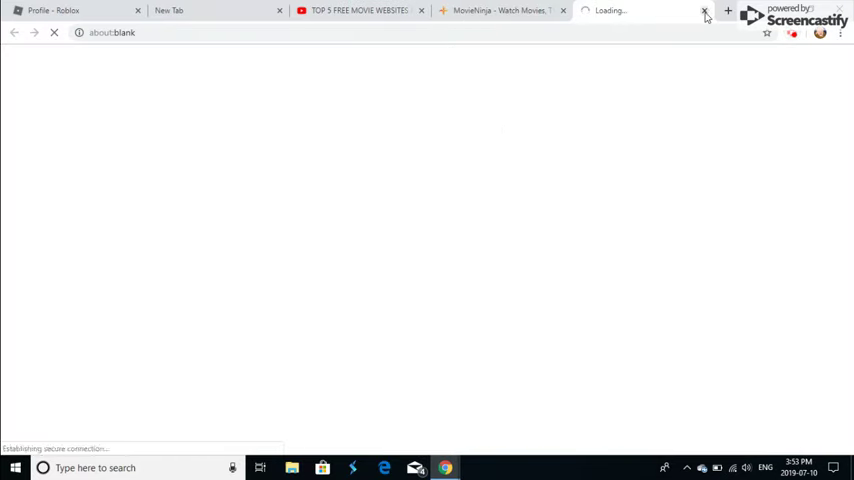
{"action": "left_click", "coordinate": [705, 11]}
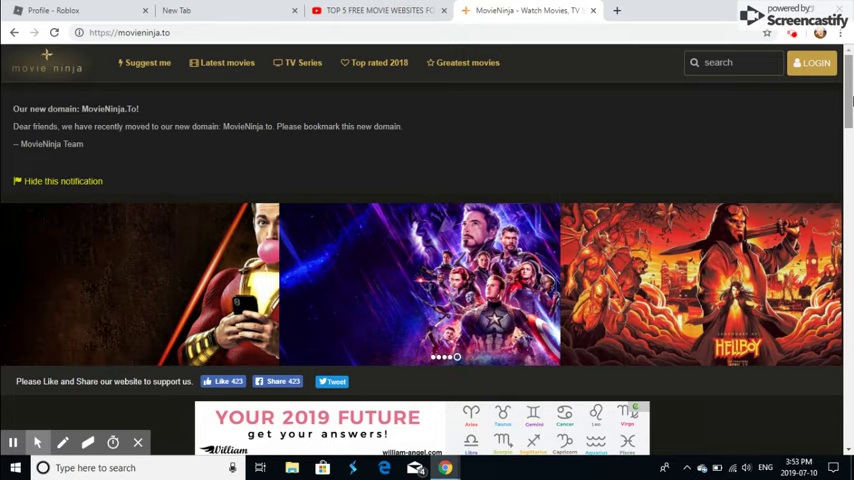
{"action": "left_click", "coordinate": [728, 11]}
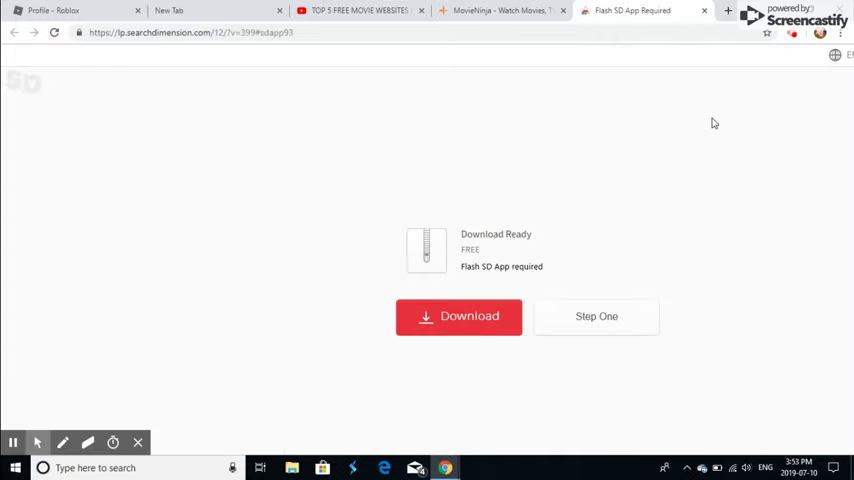
{"action": "mouse_move", "coordinate": [629, 164]}
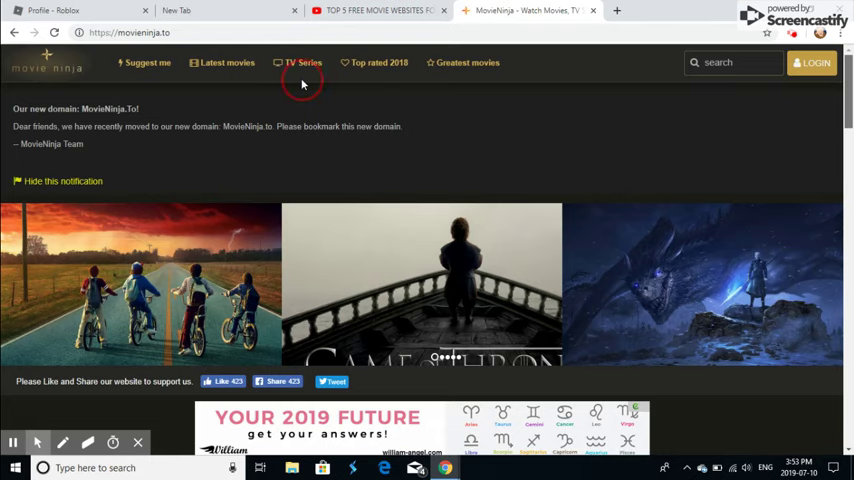
- Scroll through MovieNinja's home page listings of most-watched movies and suggestions
{"action": "scroll", "scroll_direction": "down", "scroll_amount": 3}
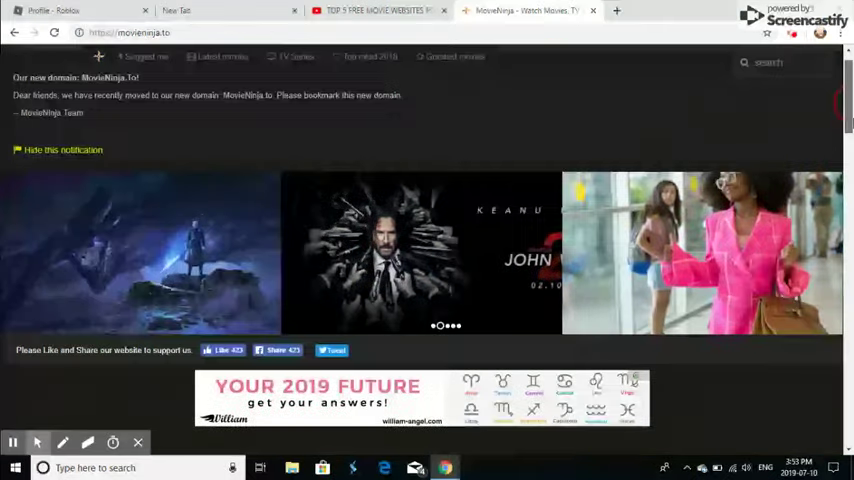
{"action": "scroll", "scroll_direction": "down", "scroll_amount": 3}
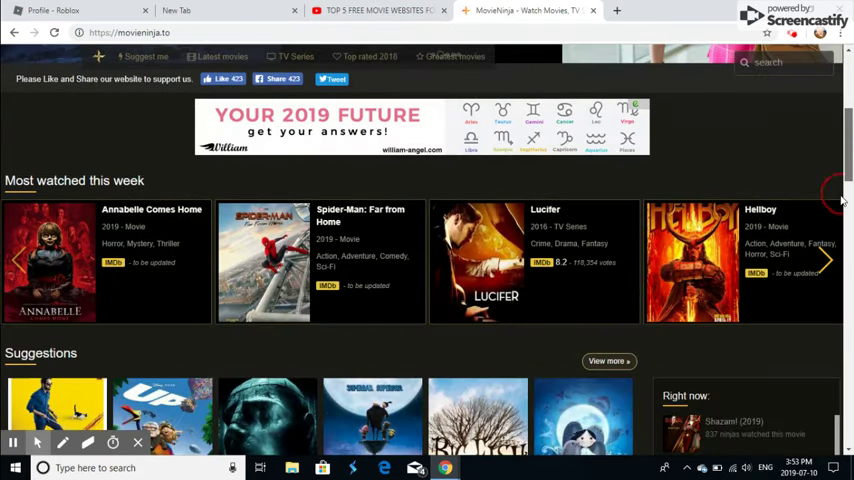
{"action": "scroll", "scroll_direction": "down", "scroll_amount": 3}
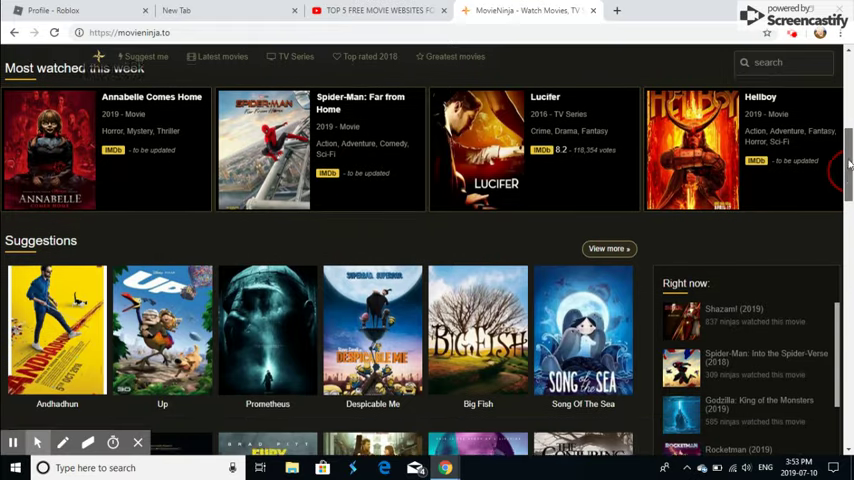
{"action": "scroll", "scroll_direction": "down", "scroll_amount": 3}
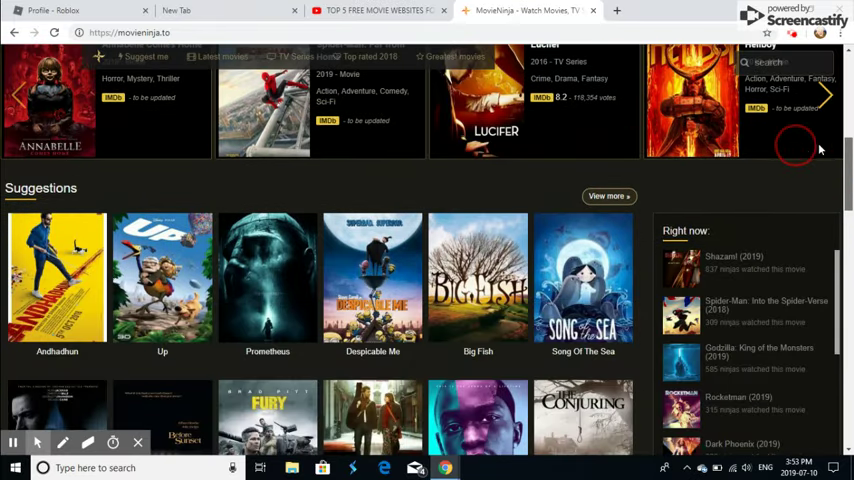
{"action": "scroll", "scroll_direction": "up", "scroll_amount": 3}
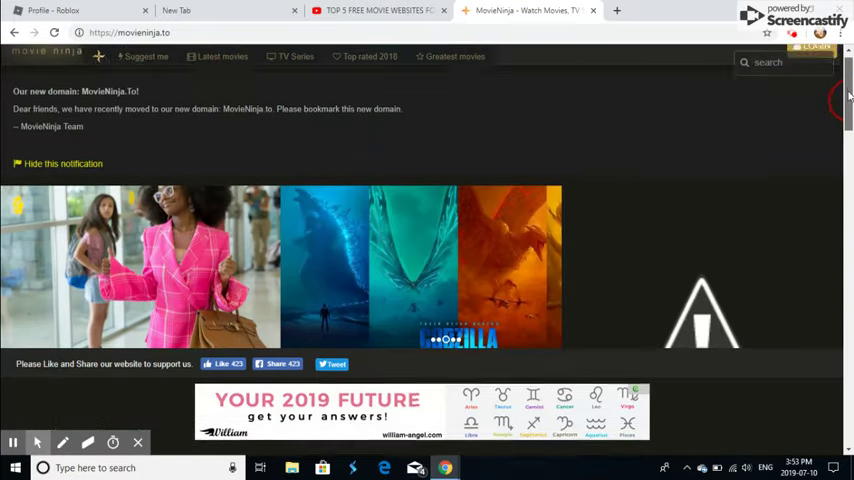
{"action": "scroll", "scroll_direction": "down", "scroll_amount": 3}
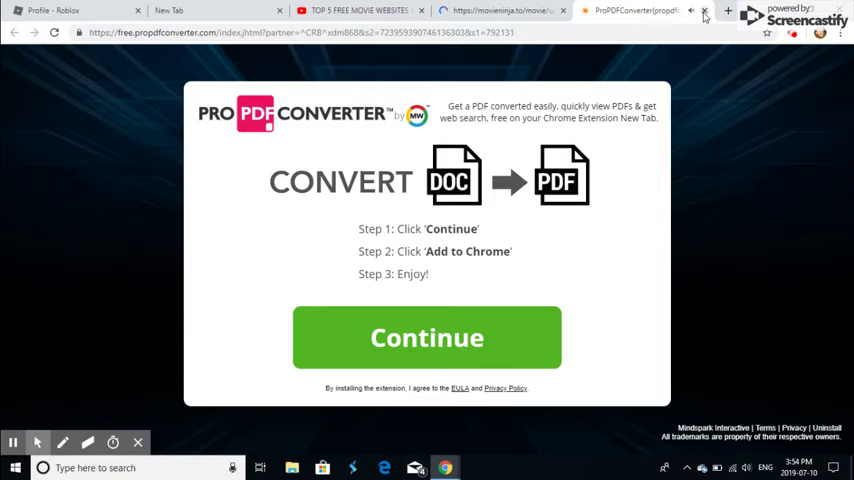
- Close the PDF converter advert tab and try to play the movie Up
{"action": "left_click", "coordinate": [705, 11]}
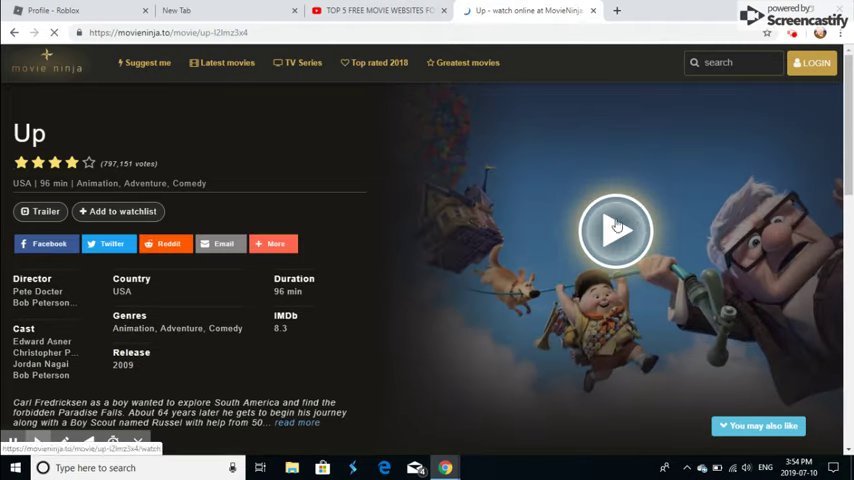
{"action": "left_click", "coordinate": [616, 231]}
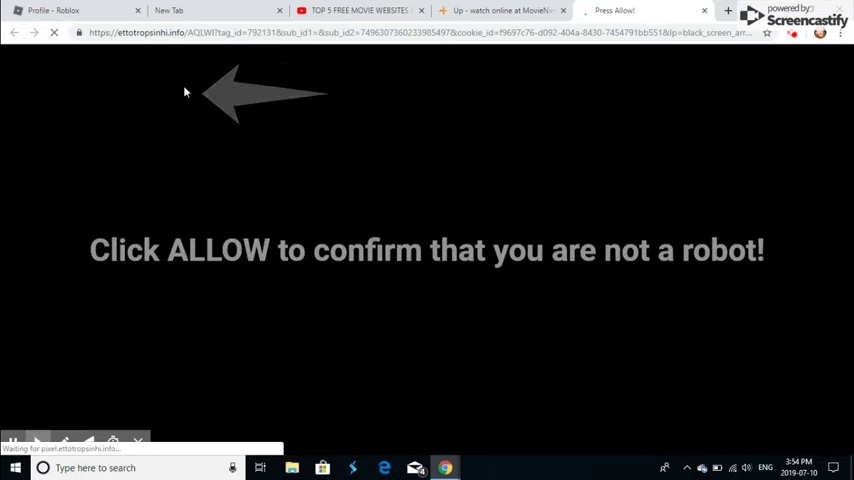
{"action": "mouse_move", "coordinate": [335, 115]}
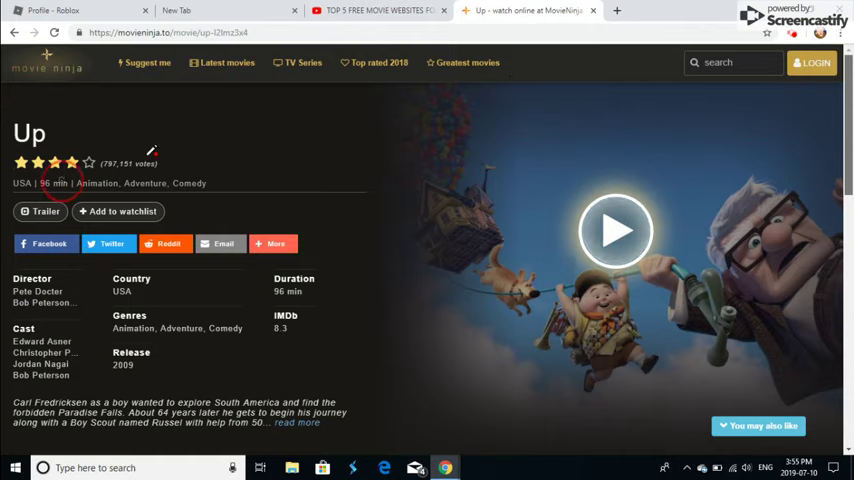
- Scroll down the Up movie page on MovieNinja
{"action": "scroll", "scroll_direction": "down", "scroll_amount": 3}
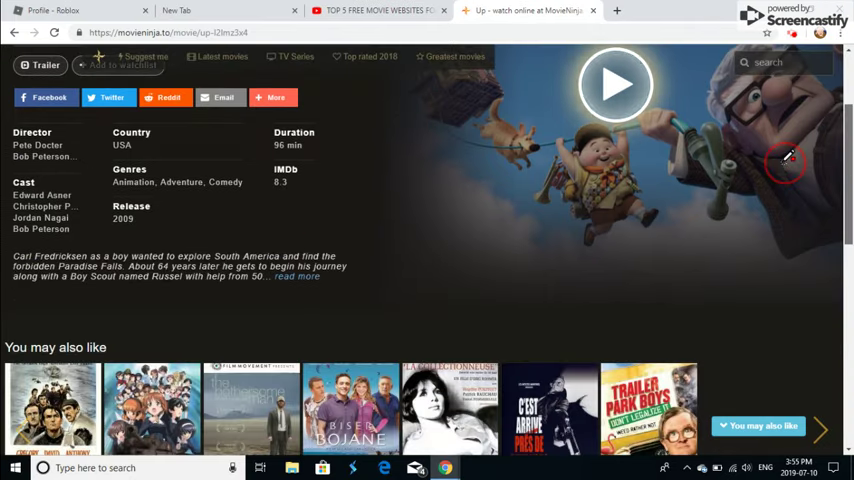
{"action": "scroll", "scroll_direction": "down", "scroll_amount": 3}
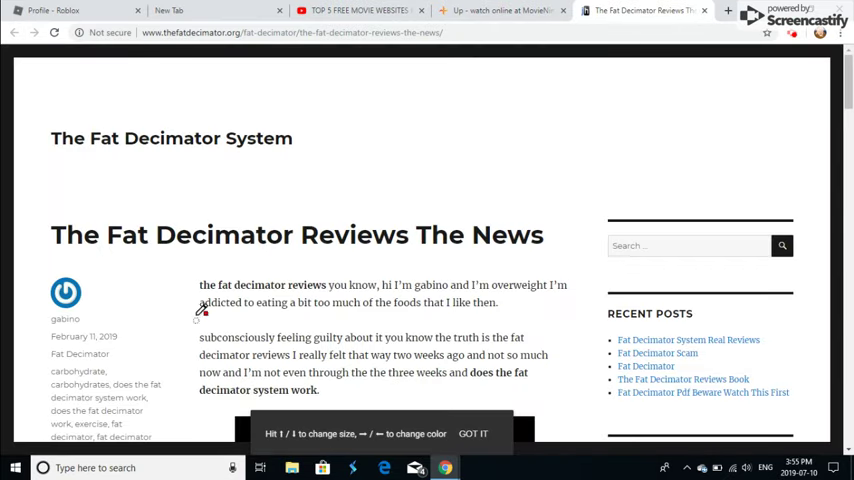
{"action": "mouse_move", "coordinate": [573, 127]}
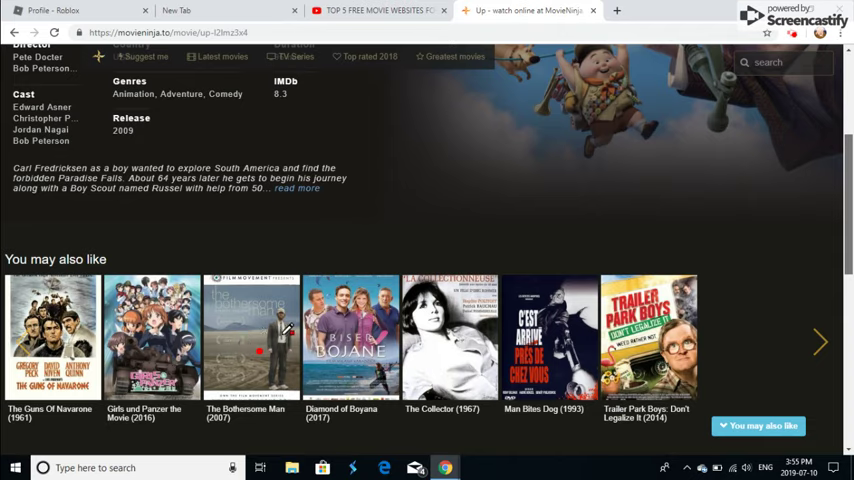
{"action": "mouse_move", "coordinate": [446, 196]}
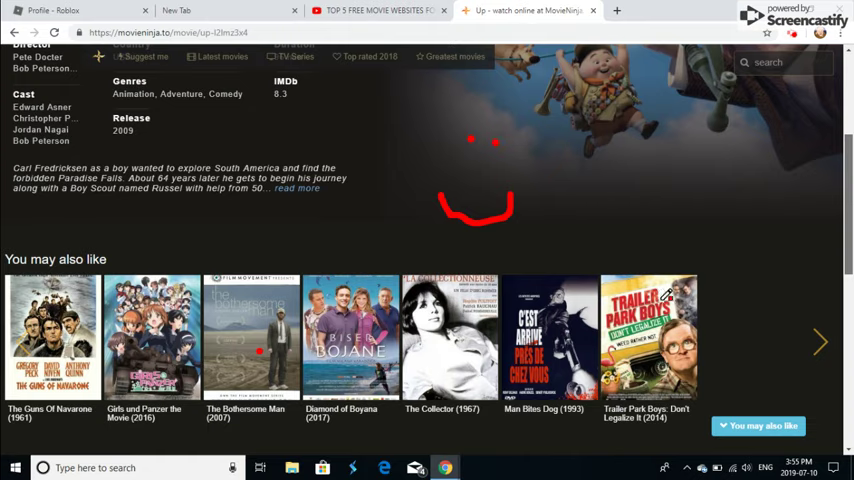
{"action": "mouse_move", "coordinate": [434, 98]}
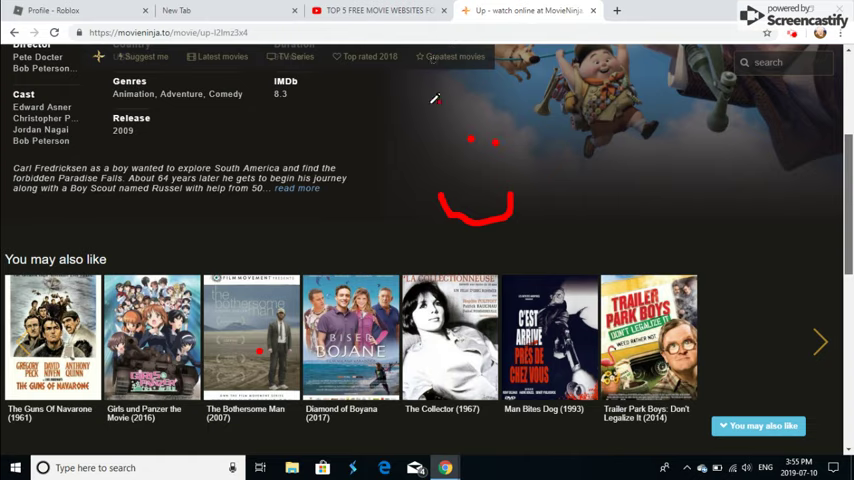
{"action": "scroll", "scroll_direction": "down", "scroll_amount": 3}
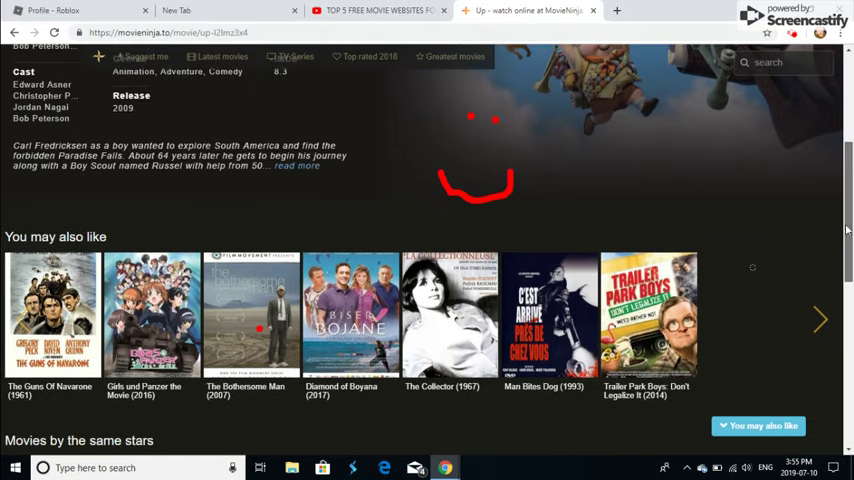
{"action": "scroll", "scroll_direction": "up", "scroll_amount": 3}
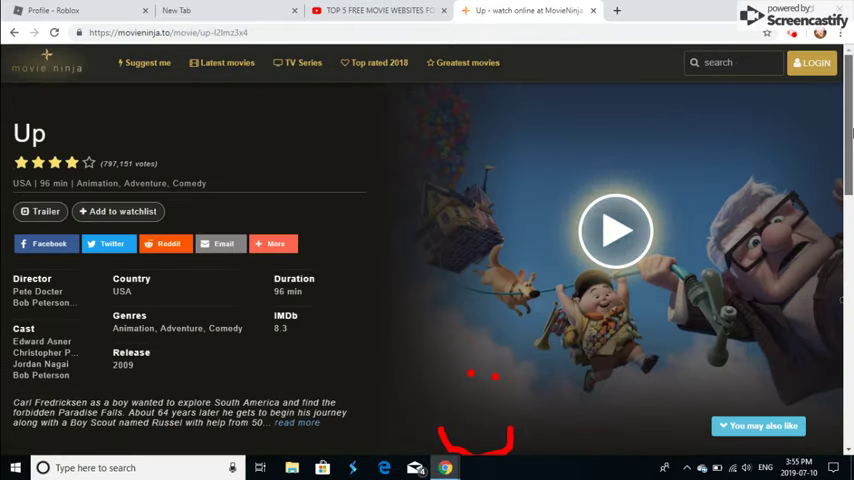
{"action": "mouse_move", "coordinate": [758, 348]}
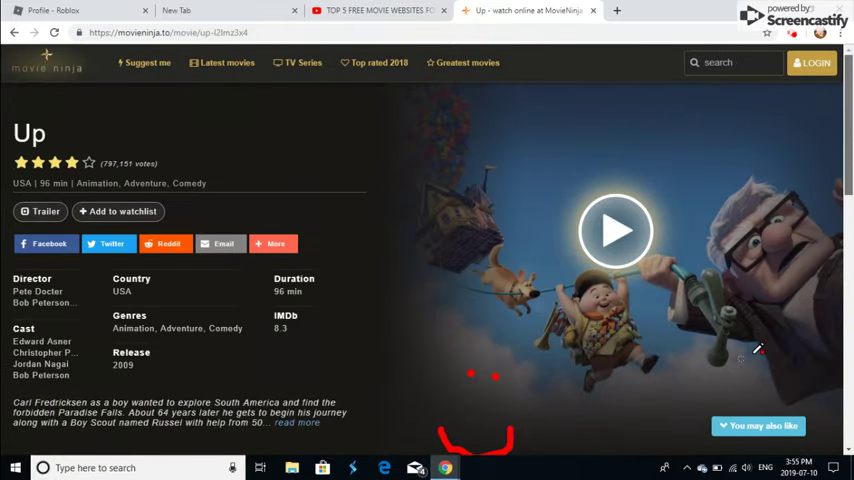
{"action": "scroll", "scroll_direction": "down", "scroll_amount": 3}
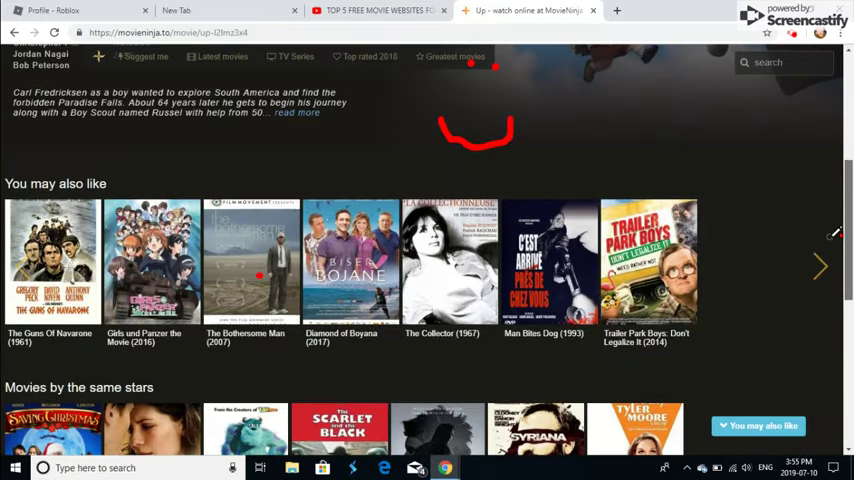
{"action": "scroll", "scroll_direction": "up", "scroll_amount": 3}
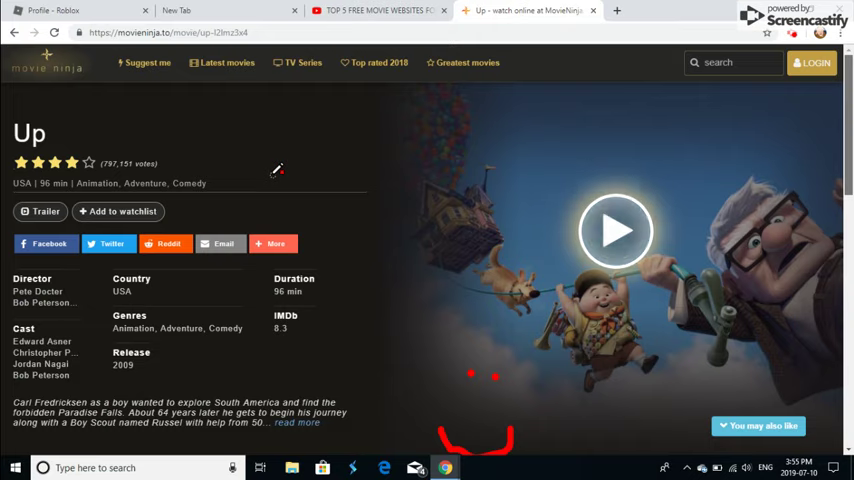
{"action": "mouse_move", "coordinate": [468, 188]}
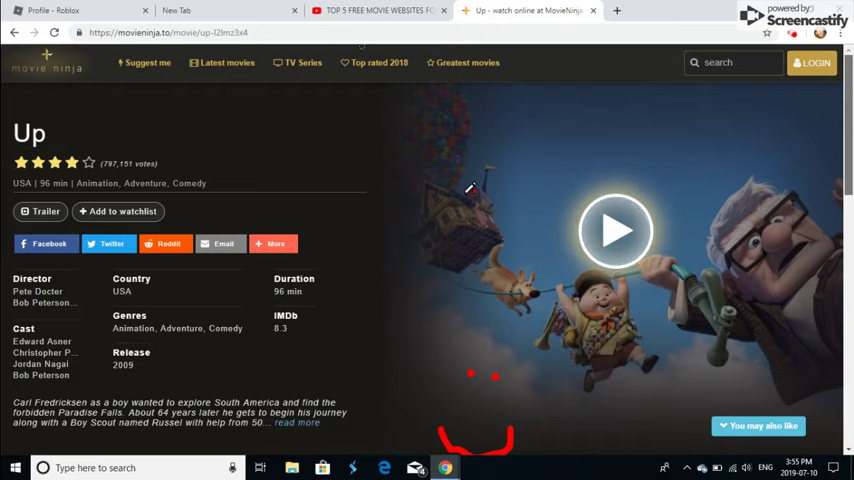
{"action": "mouse_move", "coordinate": [548, 130]}
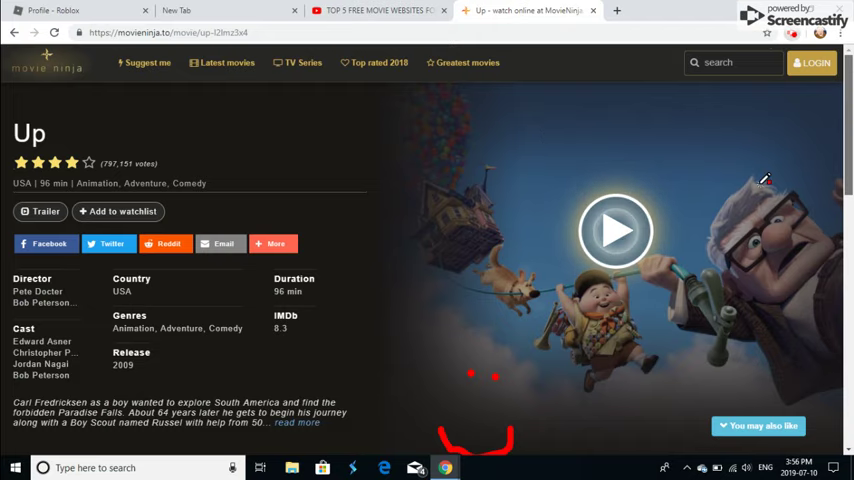
{"action": "left_click", "coordinate": [787, 33]}
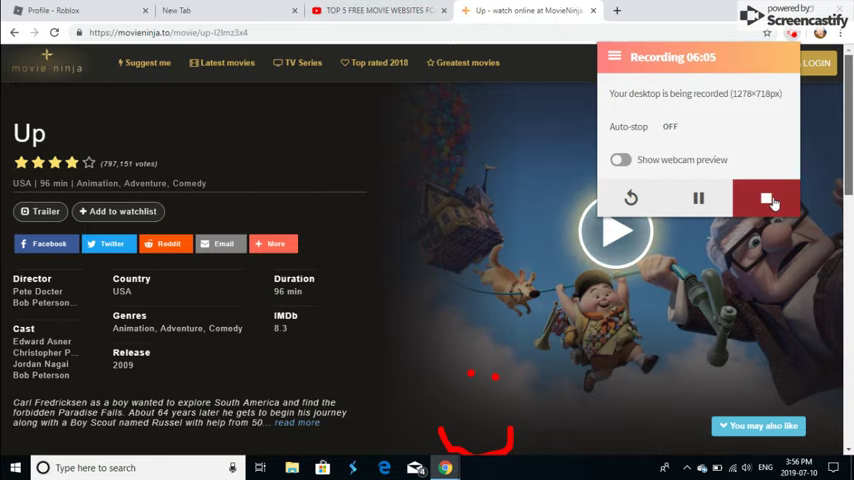